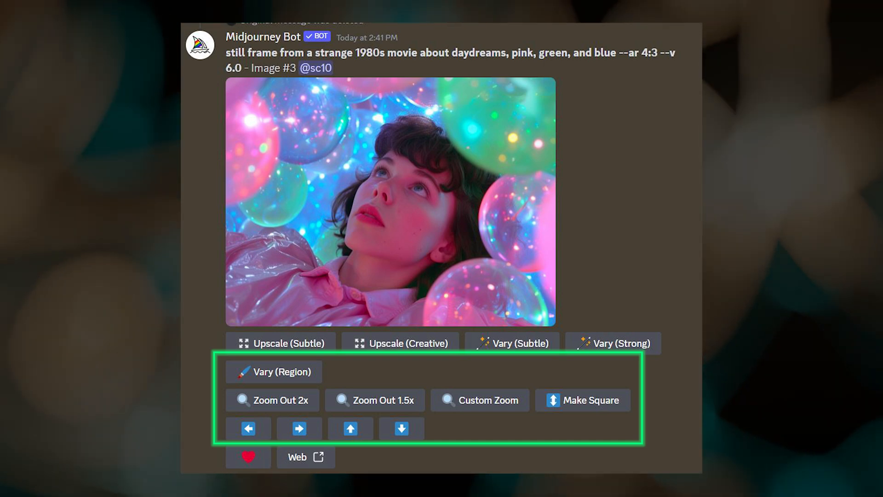
# Run /settings for the Midjourney Bot and turn Remix mode on.
pyautogui.write('/sett')
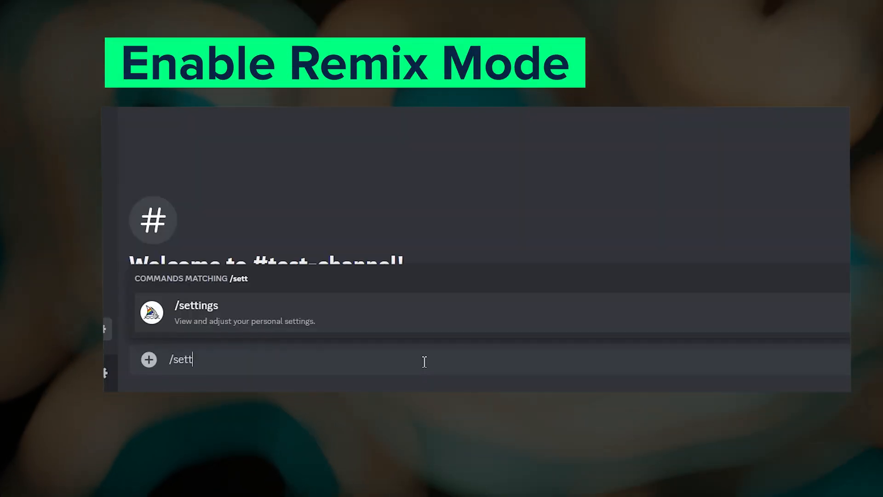
pyautogui.press('Return')
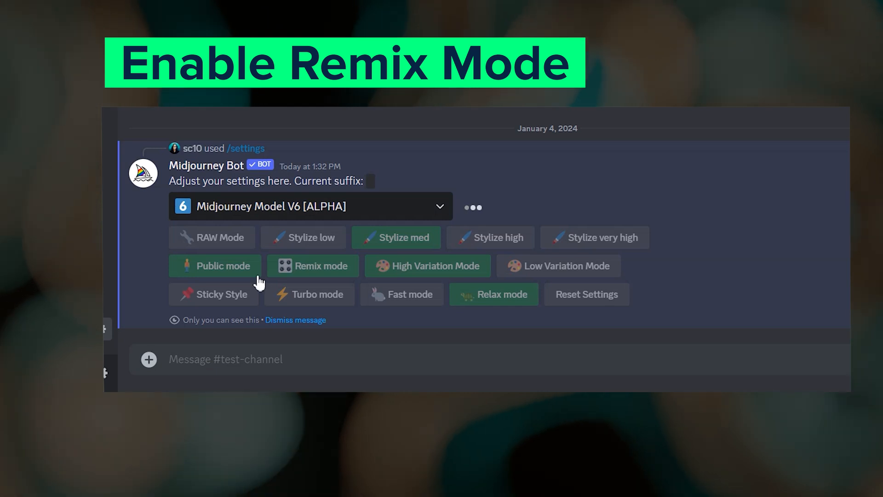
pyautogui.click(312, 265)
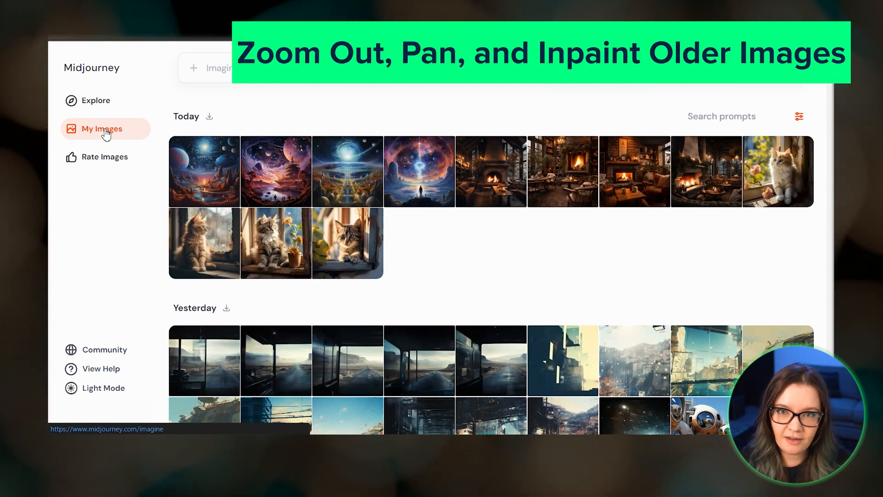
pyautogui.moveTo(715, 292)
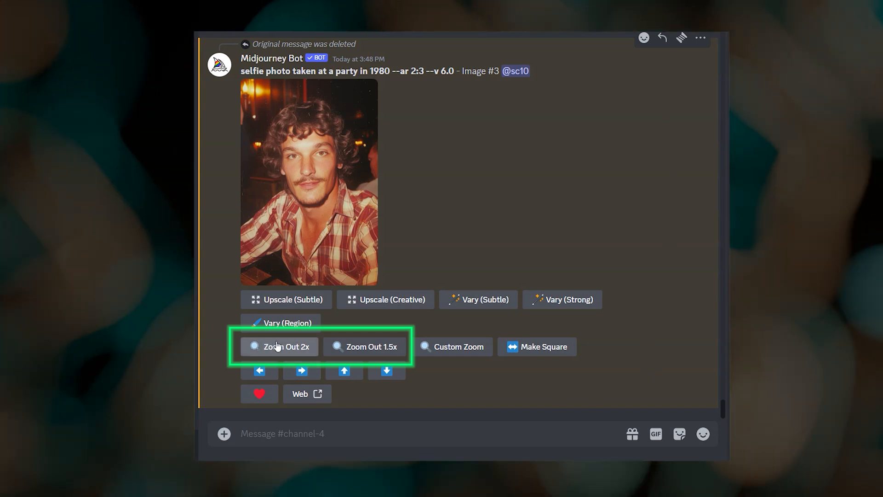
pyautogui.moveTo(346, 350)
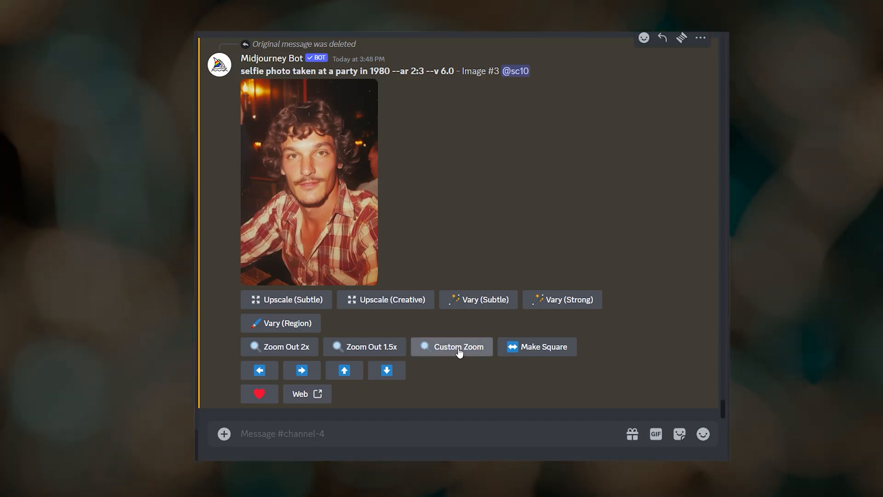
# Submit a Custom Zoom of the 1980 party selfie with --ar 2:3 --zoom 2.
pyautogui.click(451, 347)
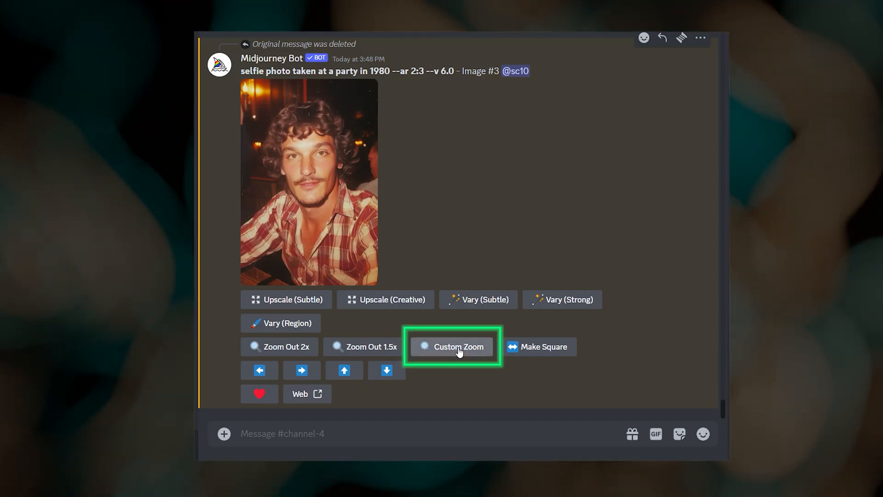
pyautogui.click(452, 347)
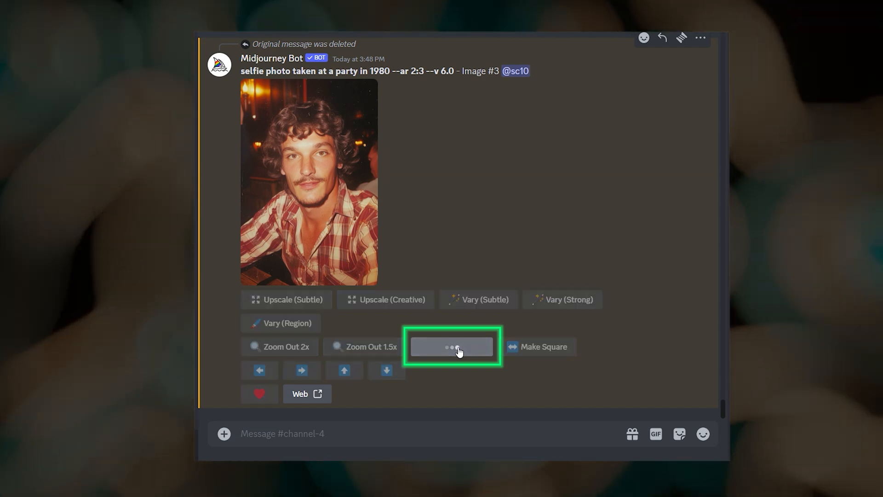
pyautogui.click(451, 346)
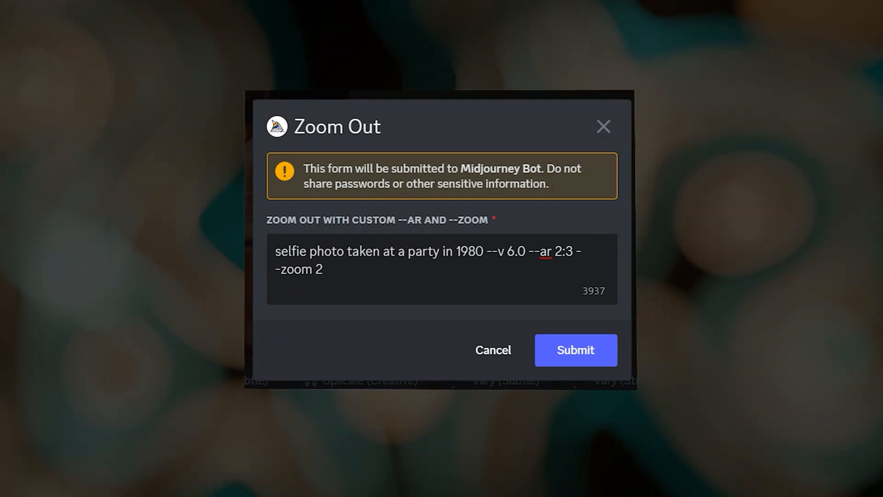
pyautogui.click(575, 349)
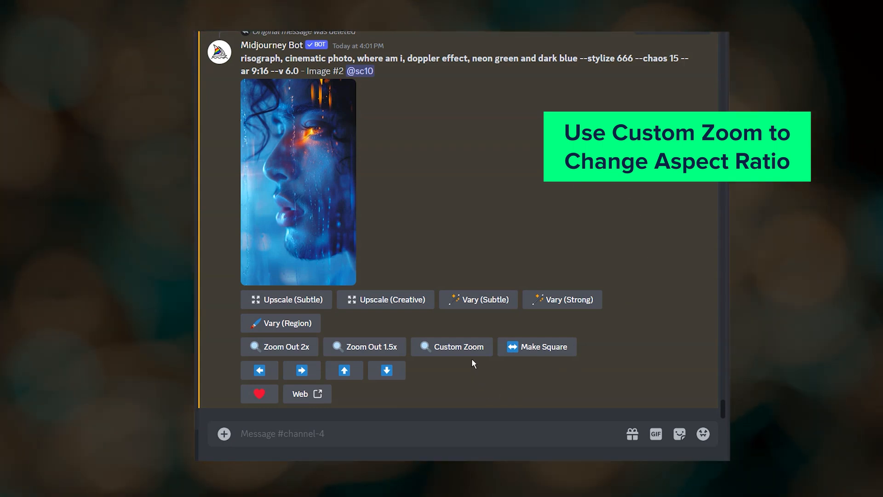
# Custom Zoom the risograph portrait with its --ar changed from 9:16 to 3:2.
pyautogui.click(451, 346)
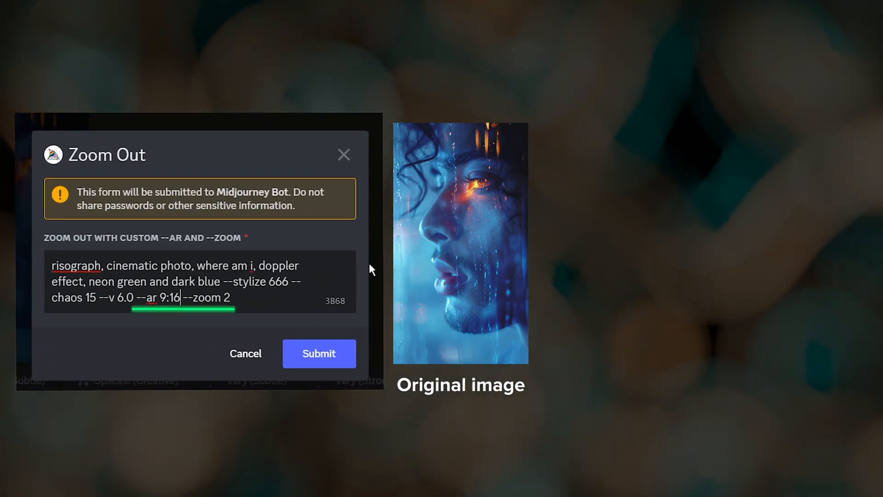
pyautogui.write('3:2')
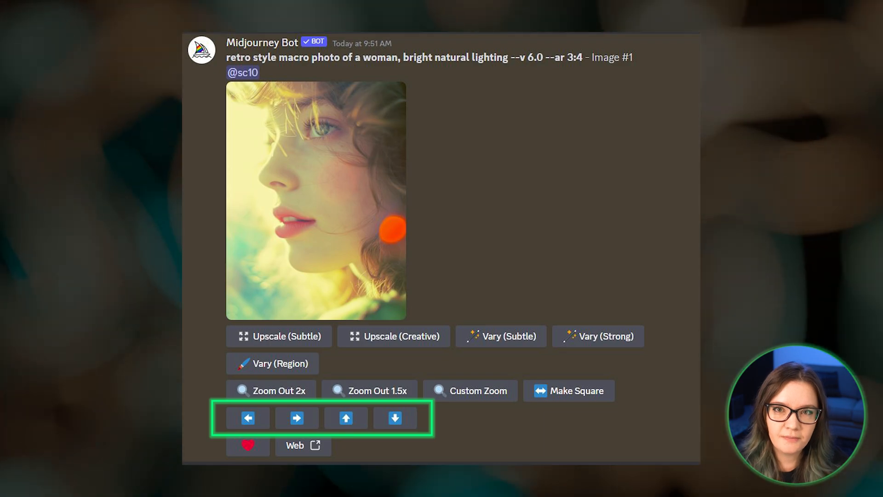
# Pan the image with a rewritten landscape prompt ending in --no green and submit it.
pyautogui.click(246, 418)
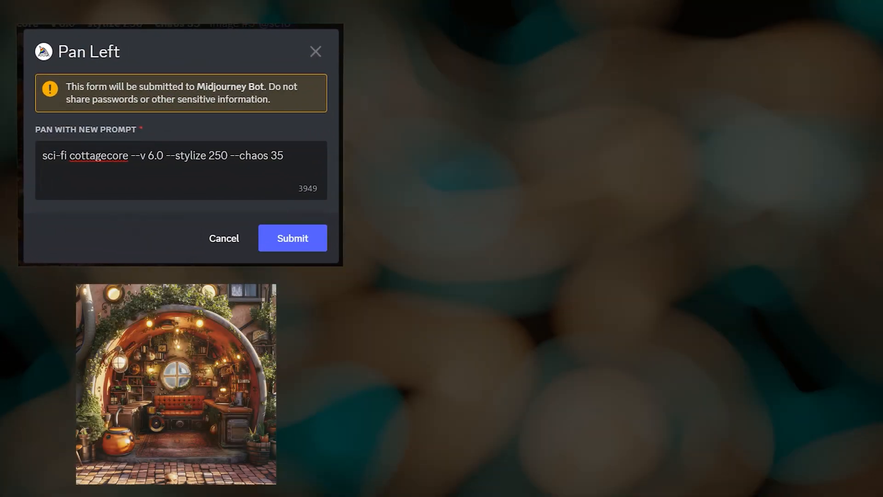
pyautogui.write('red,o')
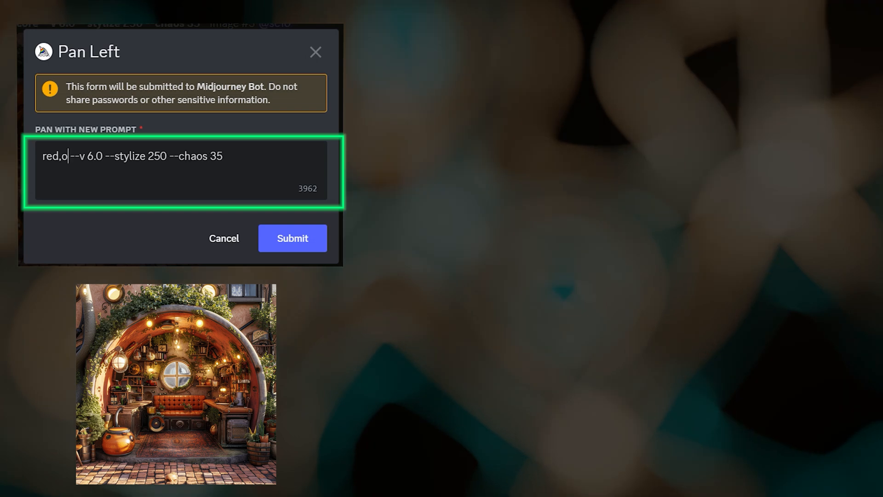
pyautogui.write('range rocky desolate desert landscape')
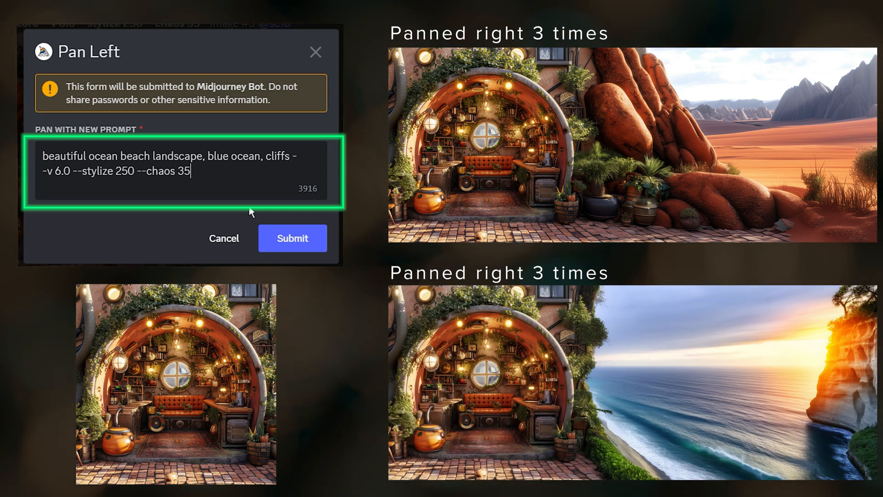
pyautogui.write('--no green')
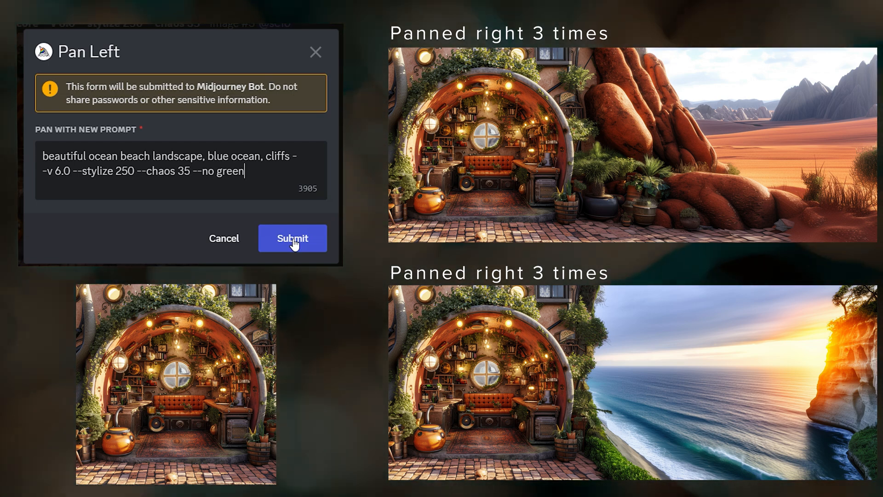
pyautogui.click(292, 237)
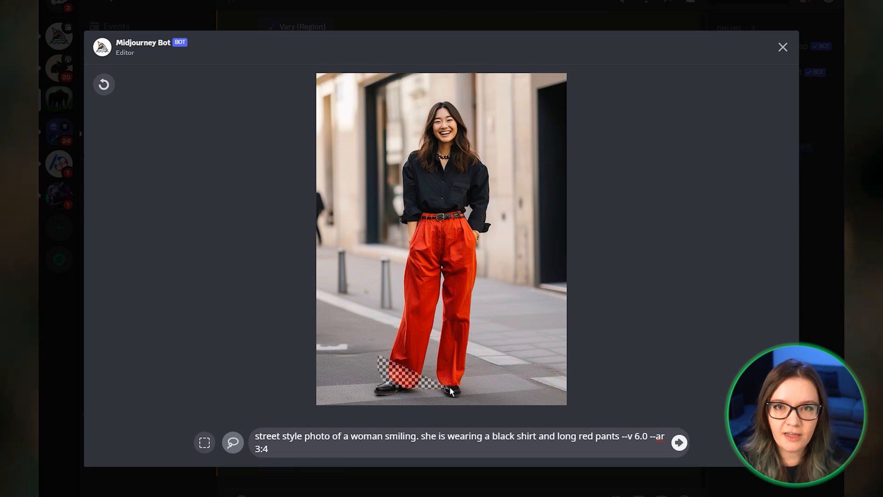
# Lasso the patch of pavement by the woman's feet in the Vary (Region) editor.
pyautogui.click(782, 47)
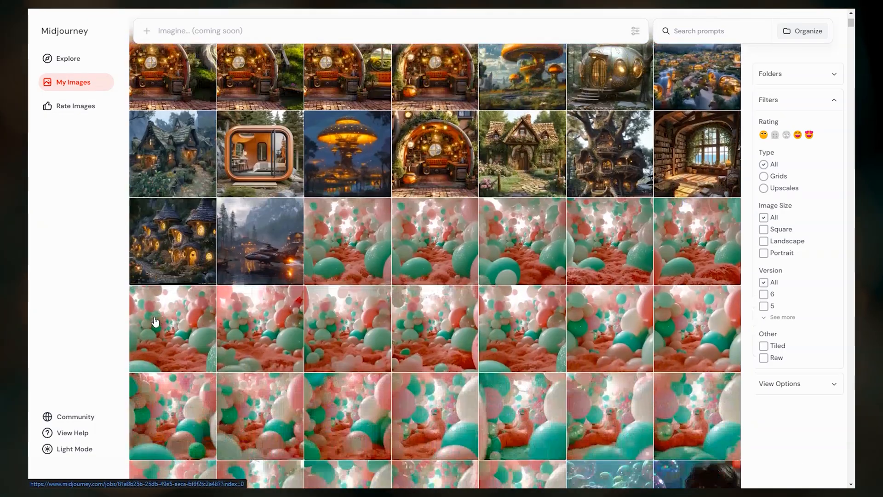
# Filter My Images to Upscales and bring up the smiling golden retriever portrait.
pyautogui.scroll(-3)
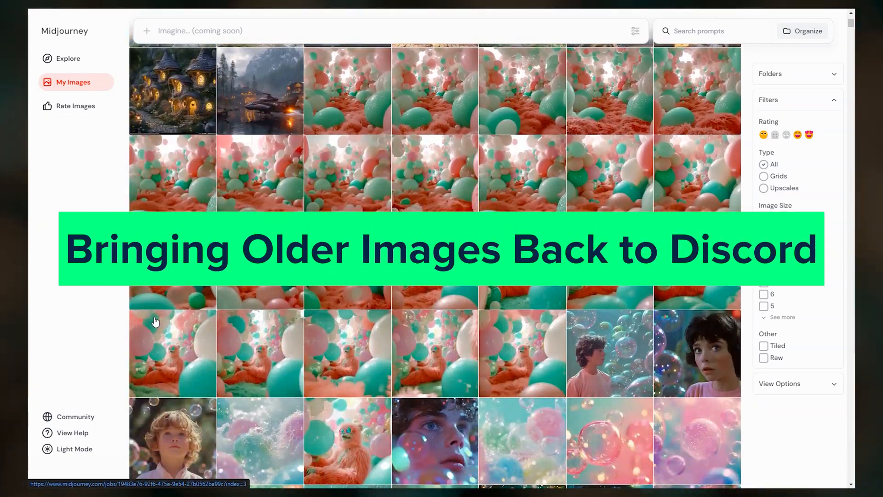
pyautogui.scroll(-3)
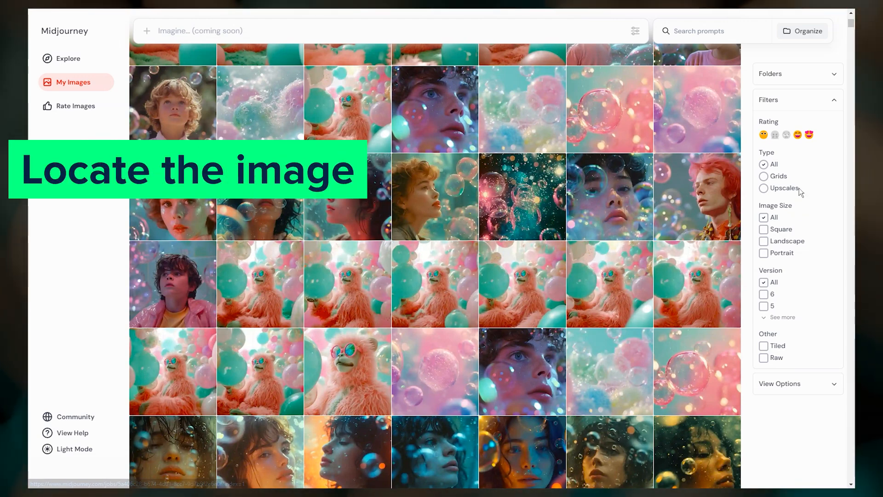
pyautogui.click(764, 187)
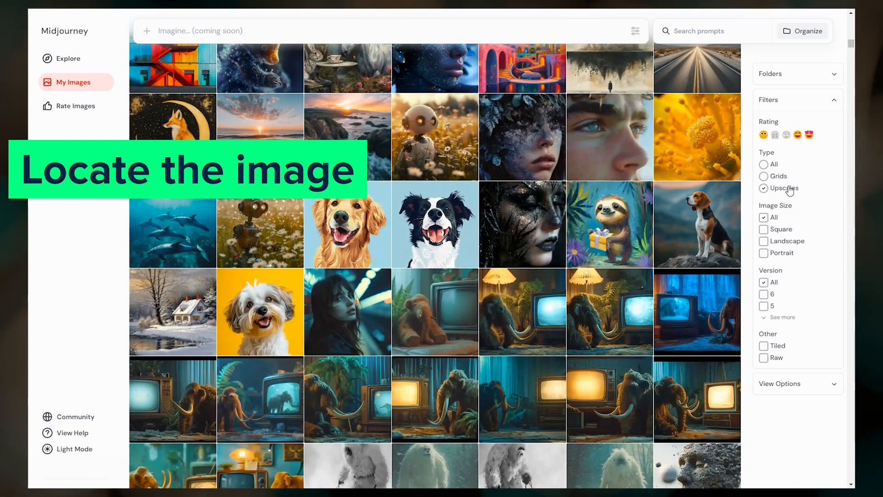
pyautogui.moveTo(443, 206)
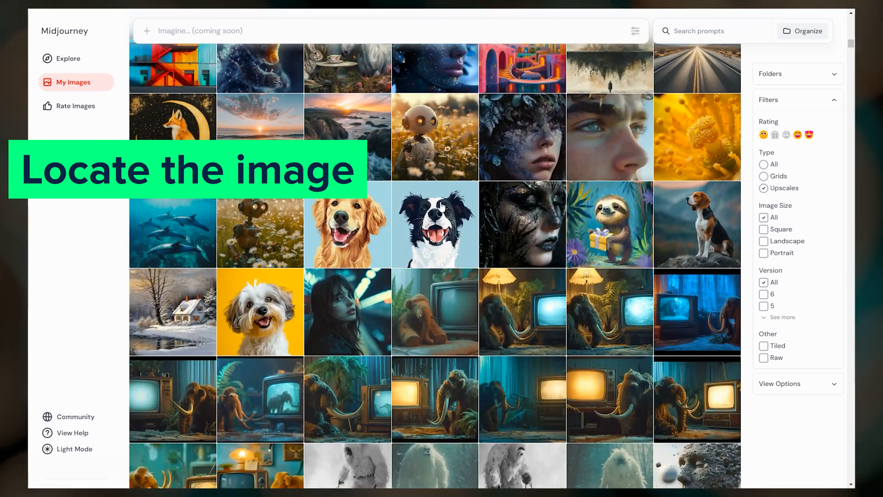
pyautogui.click(347, 224)
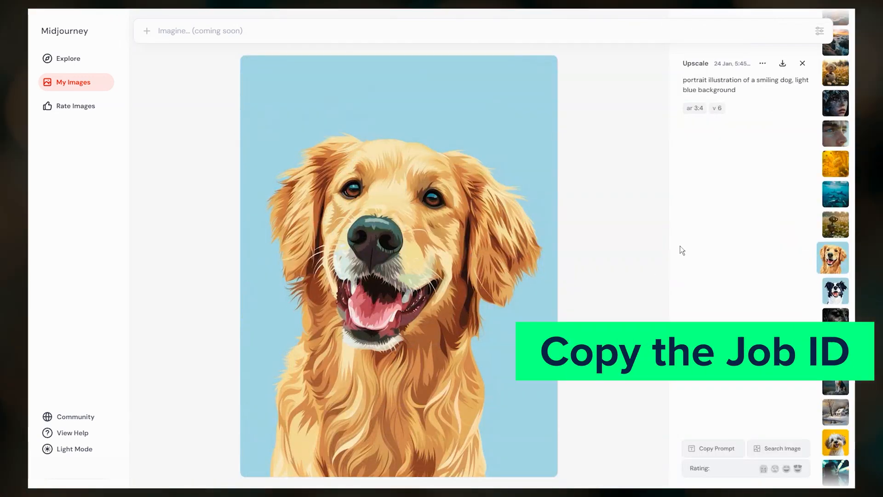
# Copy the dog portrait's Job ID from its ··· options menu.
pyautogui.click(762, 64)
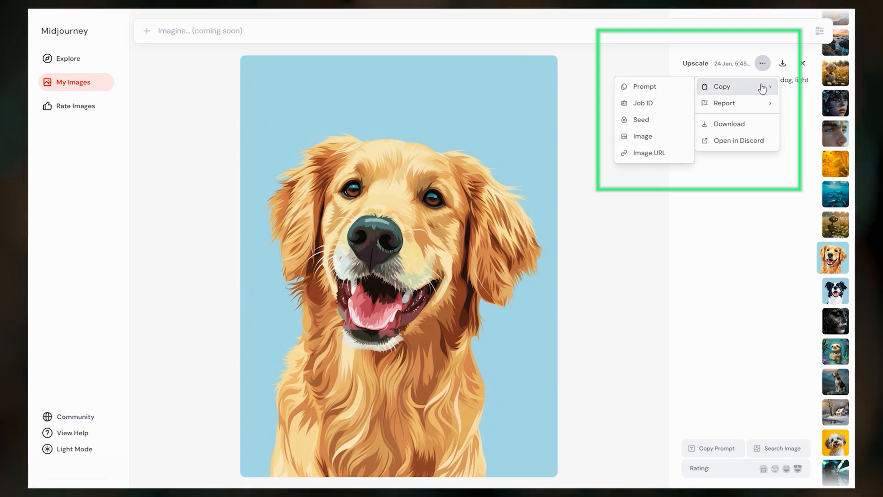
pyautogui.moveTo(643, 105)
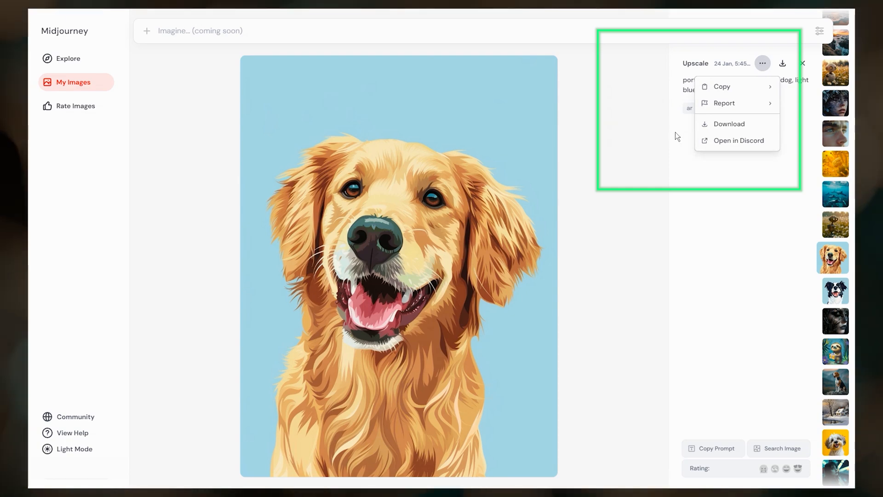
pyautogui.click(739, 140)
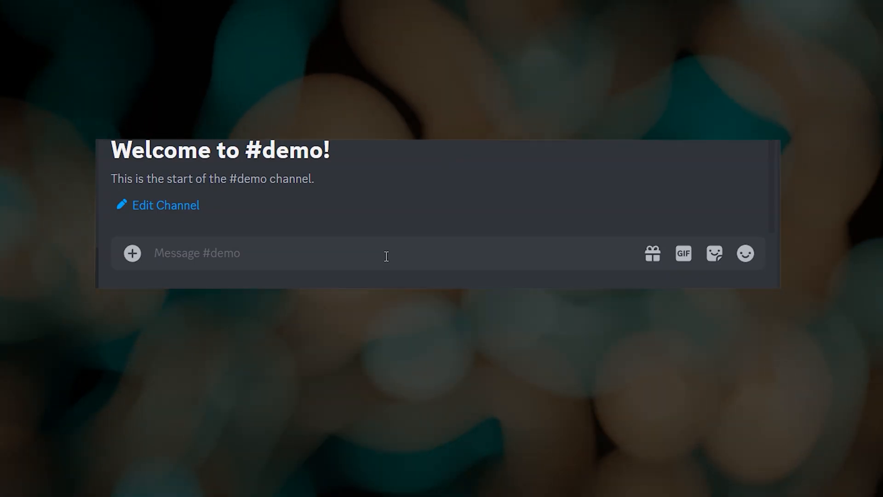
# Recall the dog via /show, start Vary (Region) and set the prompt to 'a dog wearing a top hat'.
pyautogui.write('/sh')
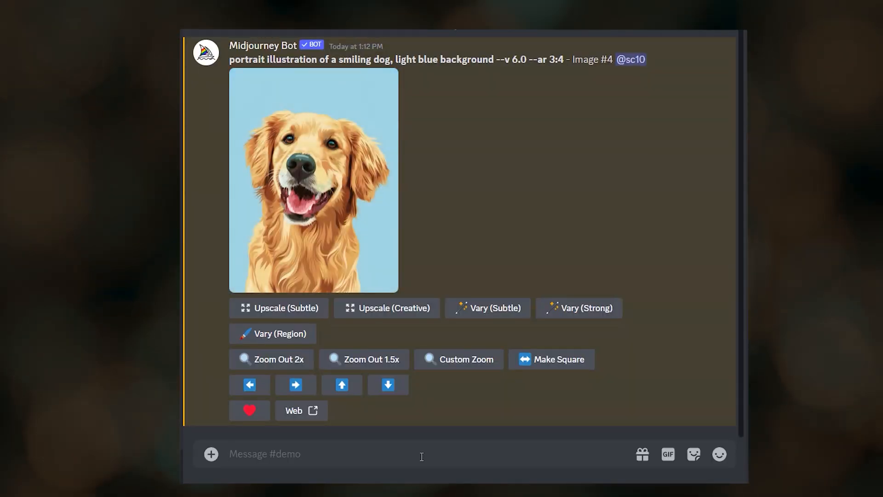
pyautogui.click(273, 333)
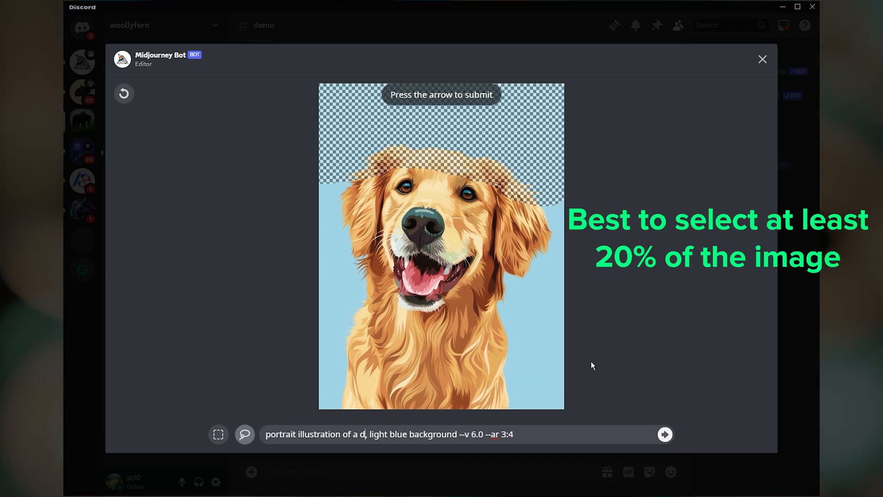
pyautogui.write('og wearing a')
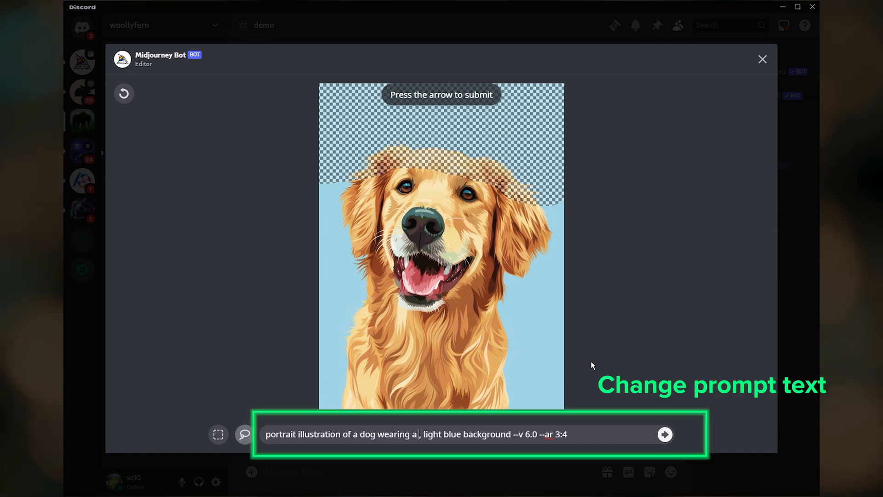
pyautogui.write('top hat')
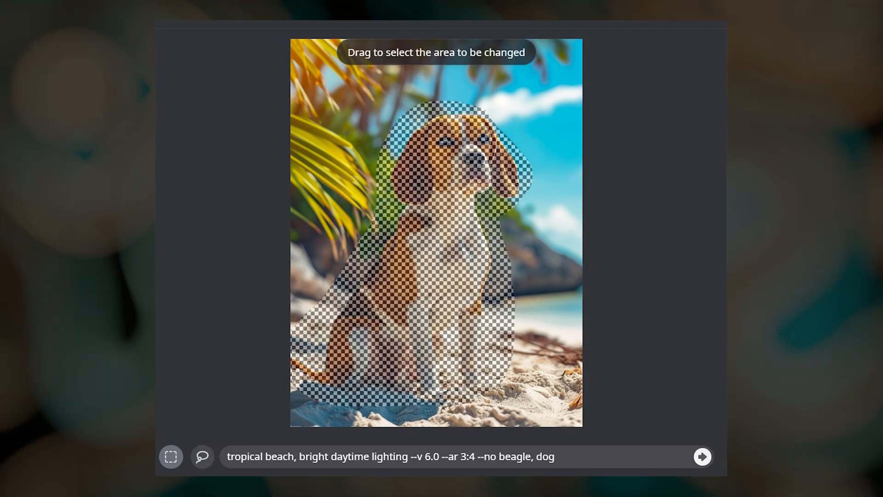
# Submit the beagle region for repainting as empty beach with --no beagle, dog.
pyautogui.doubleClick(515, 456)
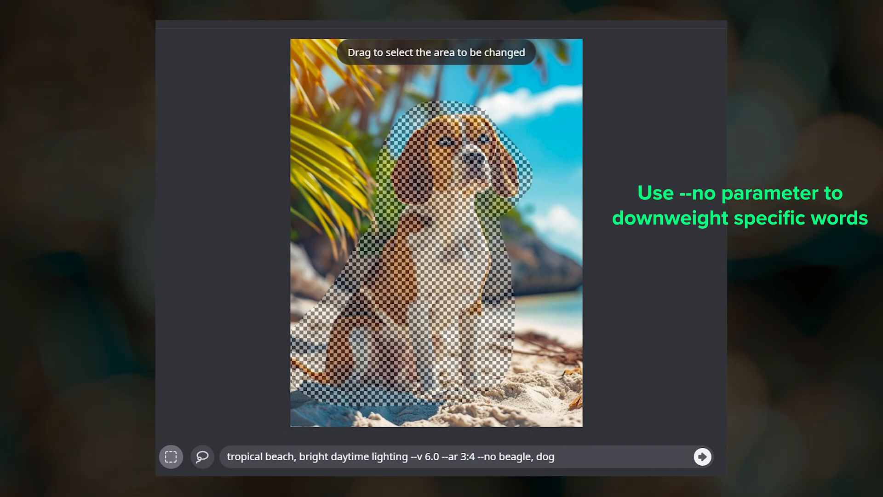
pyautogui.click(701, 456)
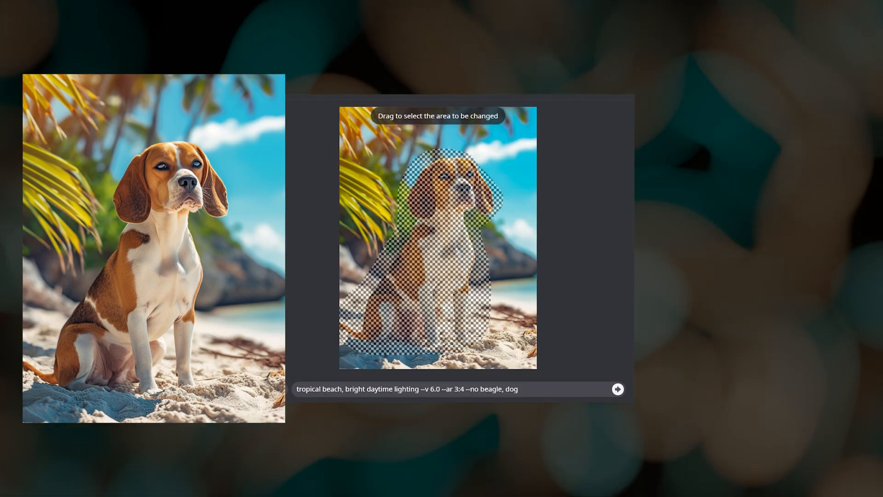
pyautogui.click(617, 389)
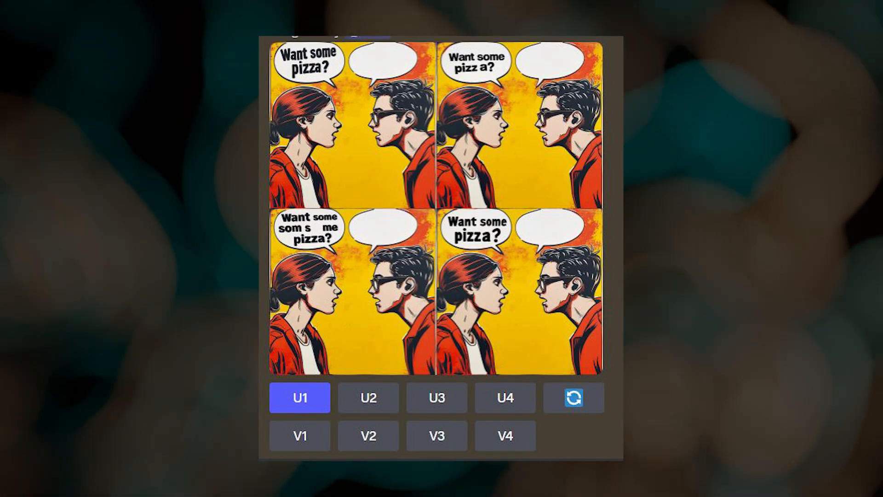
# Go to the Style Tuner page for 'pastel neon impressionism' and scroll its style rows.
pyautogui.click(300, 397)
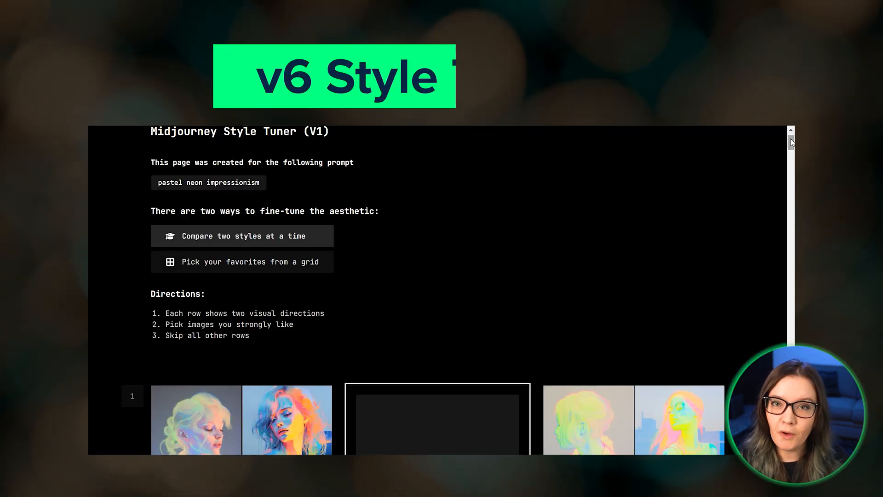
pyautogui.scroll(-3)
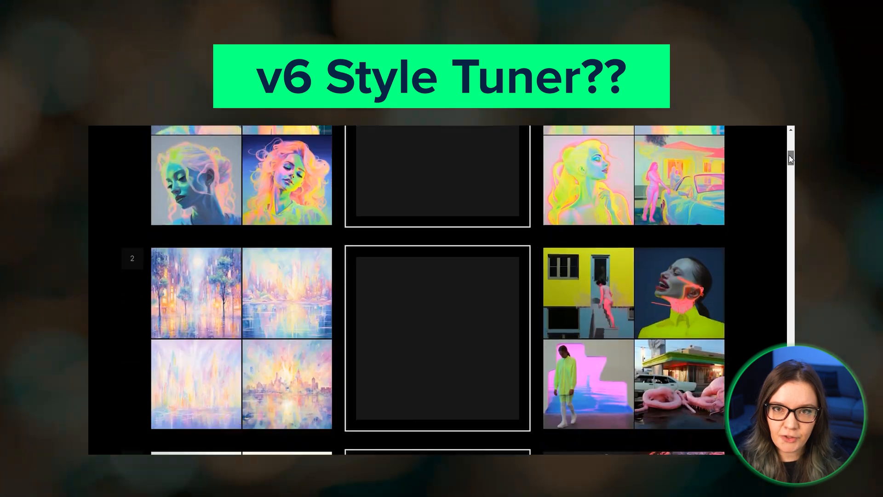